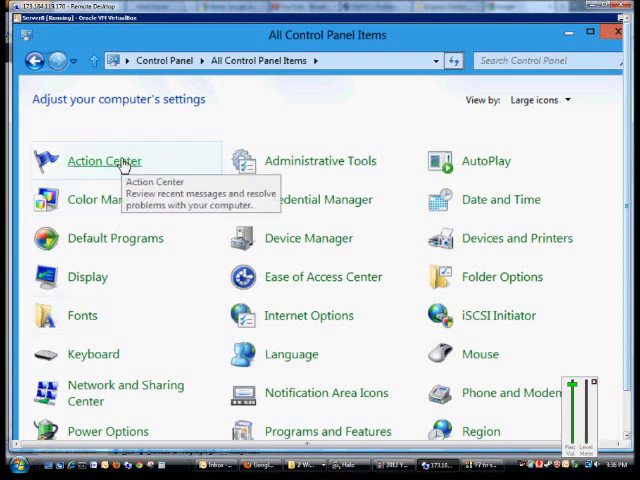
Step: Open Action Center from the All Control Panel Items list
{"action": "left_click", "coordinate": [104, 160]}
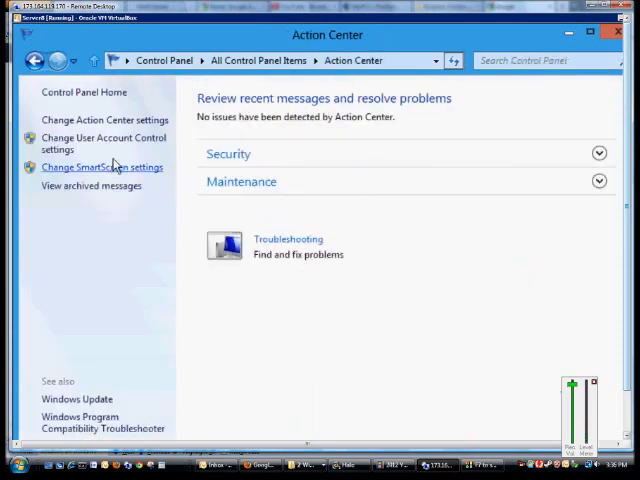
{"action": "mouse_move", "coordinate": [104, 143]}
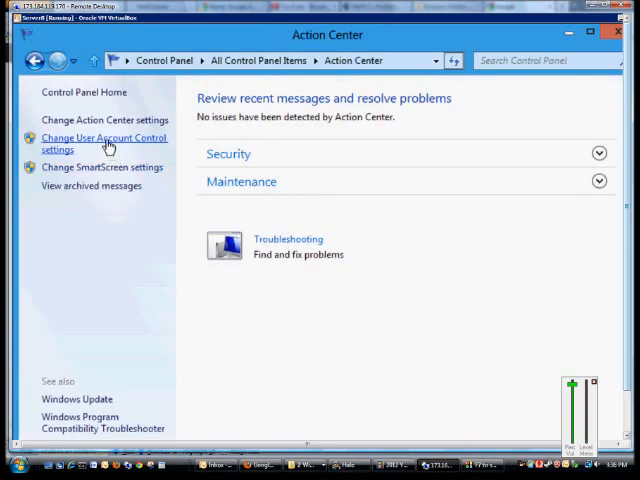
Step: Open the User Account Control Settings dialog from Action Center's left pane
{"action": "left_click", "coordinate": [104, 143]}
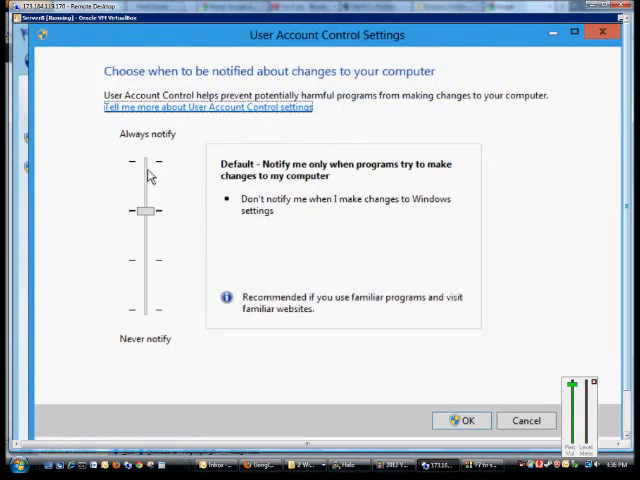
{"action": "left_click_drag", "start_coordinate": [148, 210], "coordinate": [148, 160]}
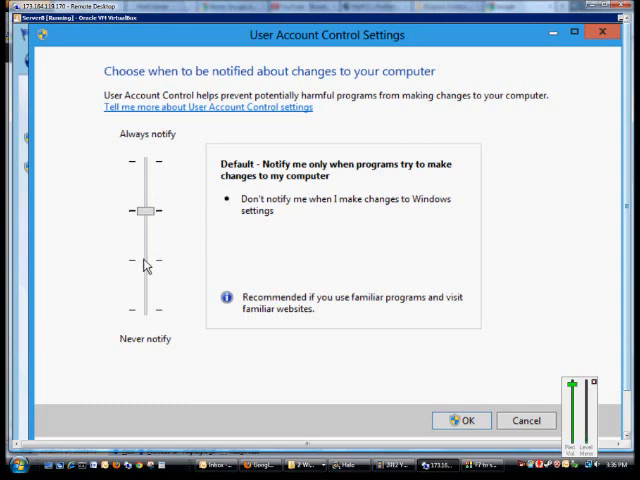
Step: Move the UAC slider down to the bottom 'Never notify' position
{"action": "left_click_drag", "start_coordinate": [147, 210], "coordinate": [147, 260]}
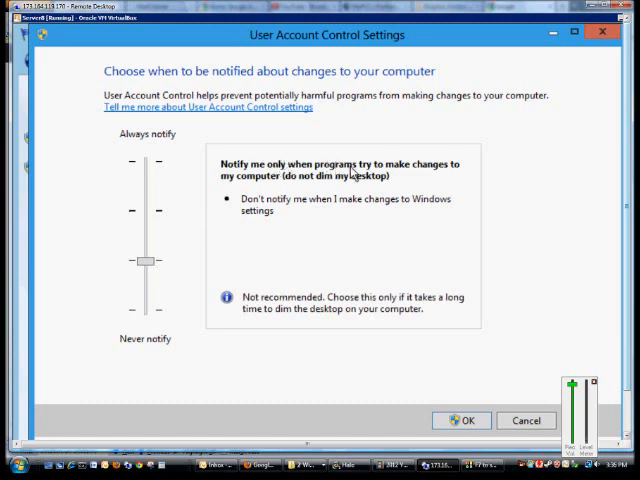
{"action": "mouse_move", "coordinate": [210, 251]}
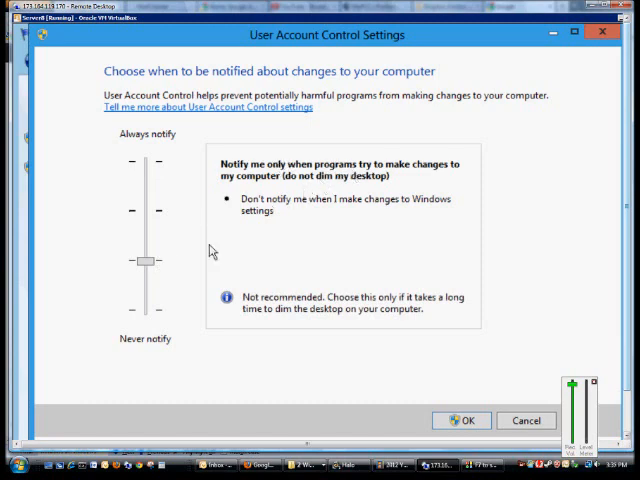
{"action": "mouse_move", "coordinate": [272, 228]}
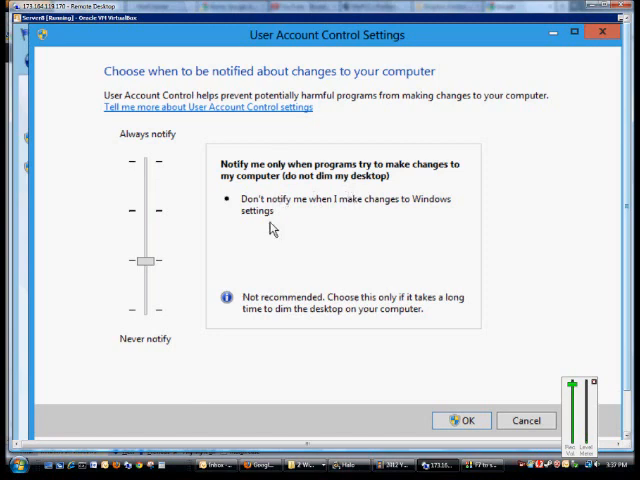
{"action": "mouse_move", "coordinate": [351, 229]}
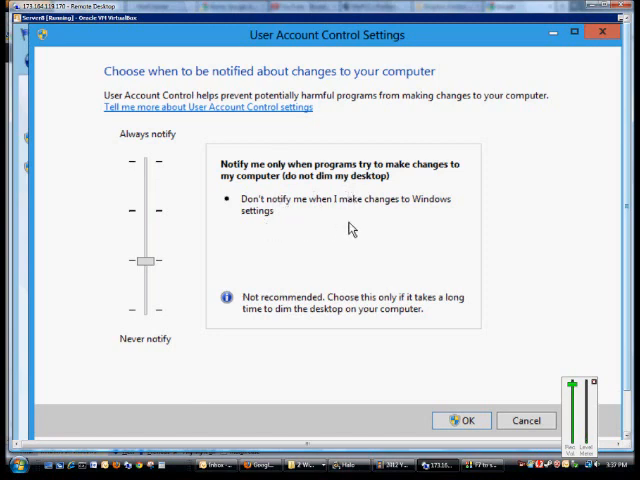
{"action": "mouse_move", "coordinate": [118, 322]}
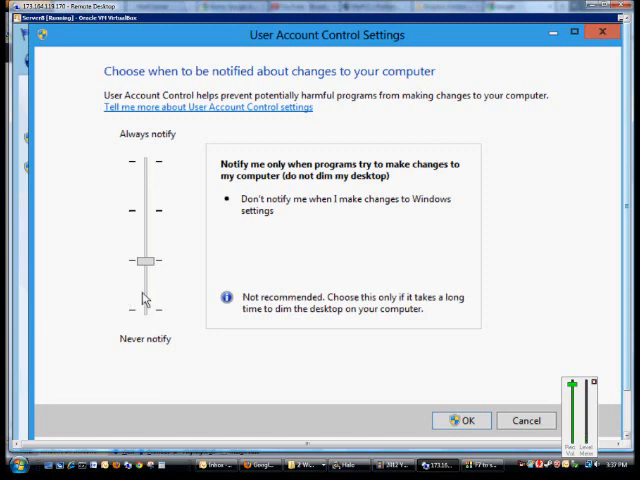
{"action": "left_click_drag", "start_coordinate": [145, 262], "coordinate": [145, 312]}
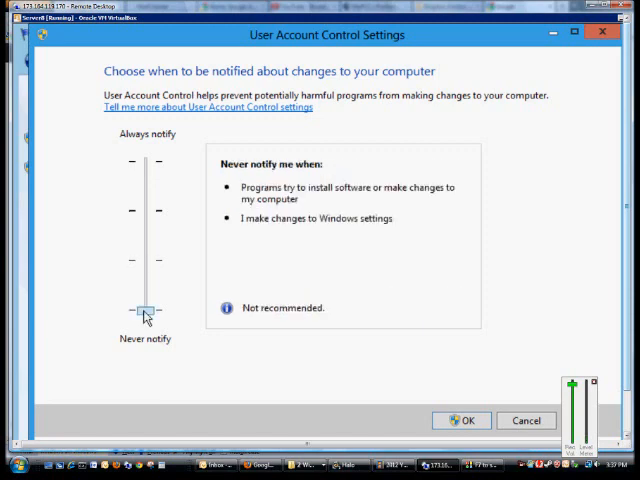